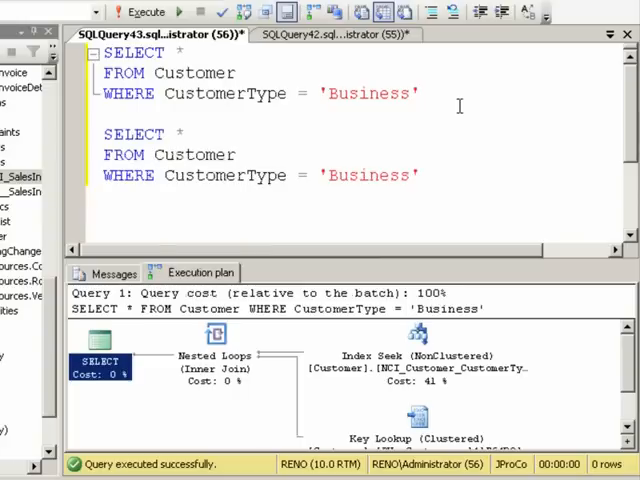
- Change the second query's filter from 'Business' to 'Consumer' and run it, returning 773 rows
text(Consumer)
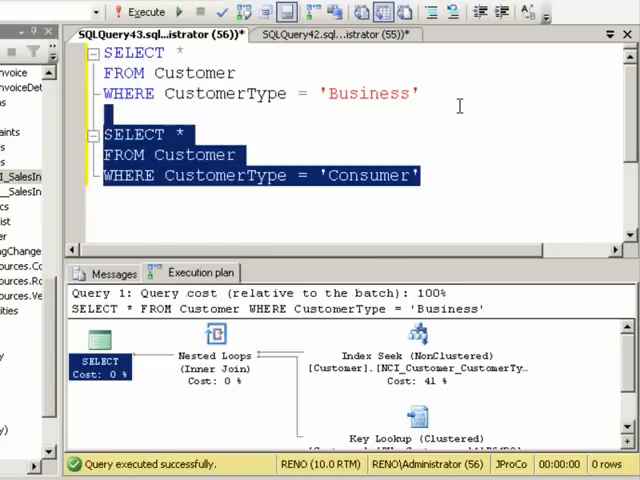
click(130, 11)
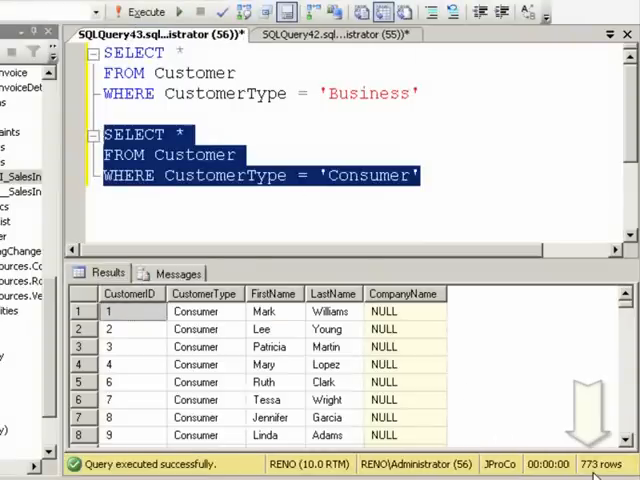
mouse_move(349, 162)
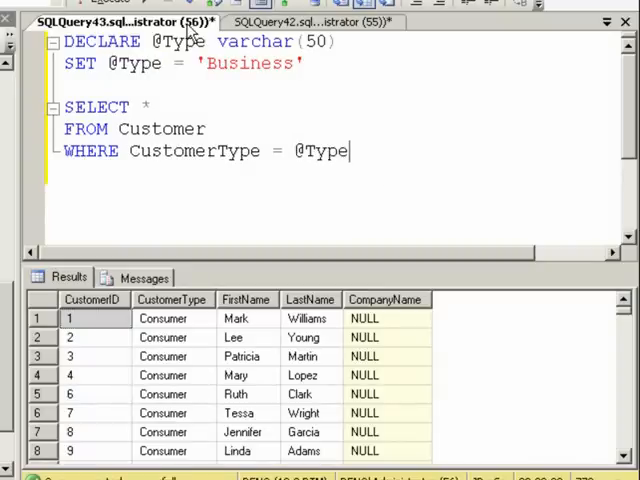
key(F5)
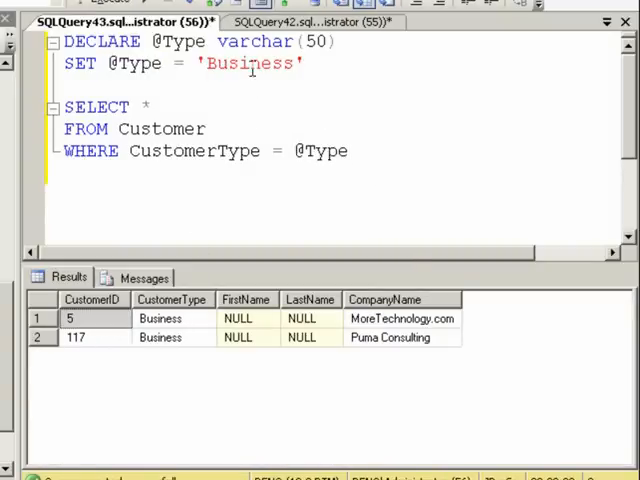
text(Consumer)
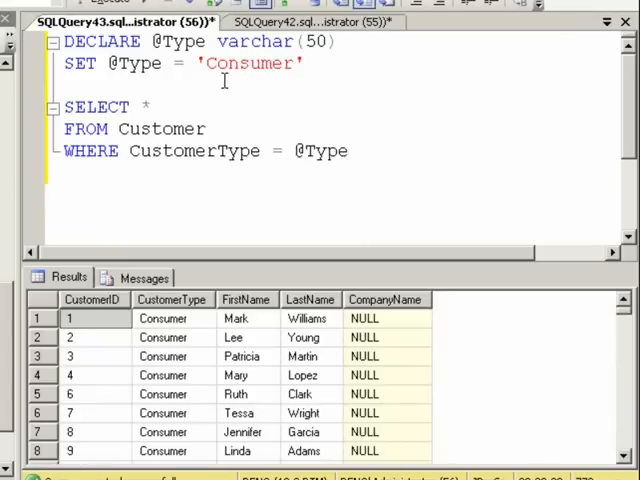
click(167, 277)
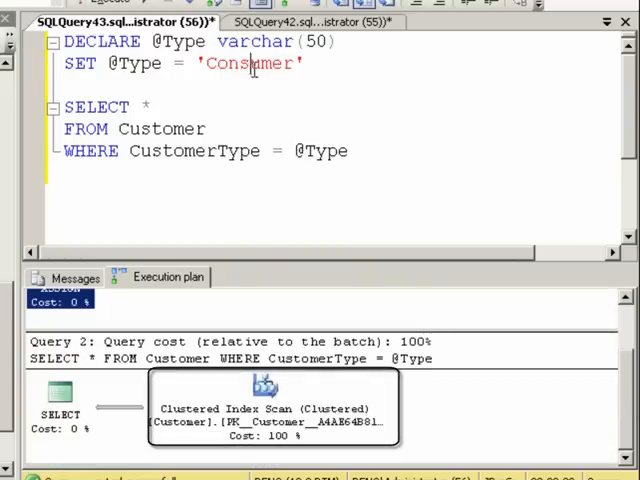
double_click(250, 64)
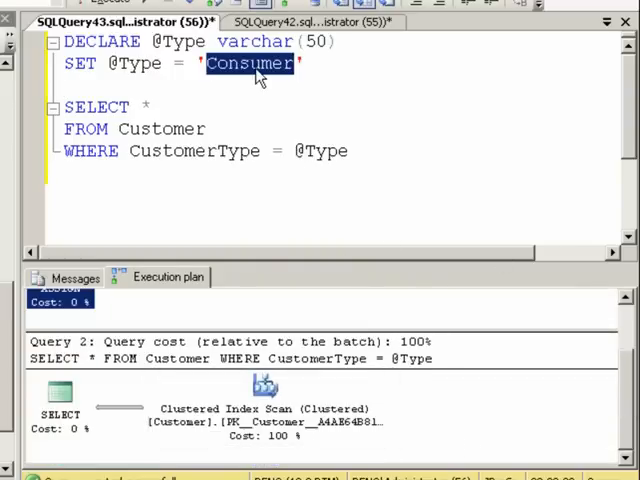
text(Business)
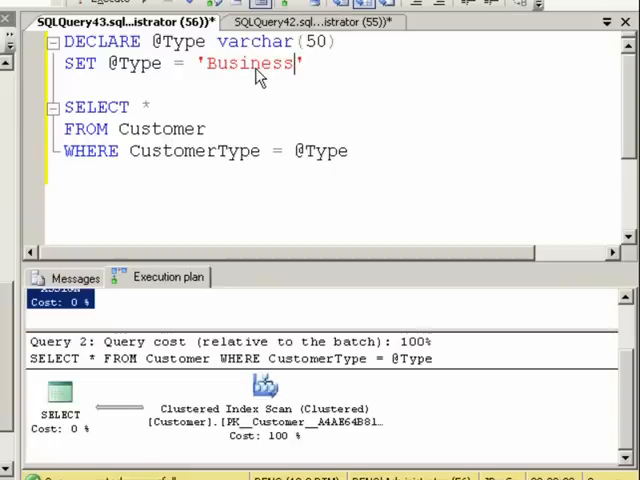
key(F5)
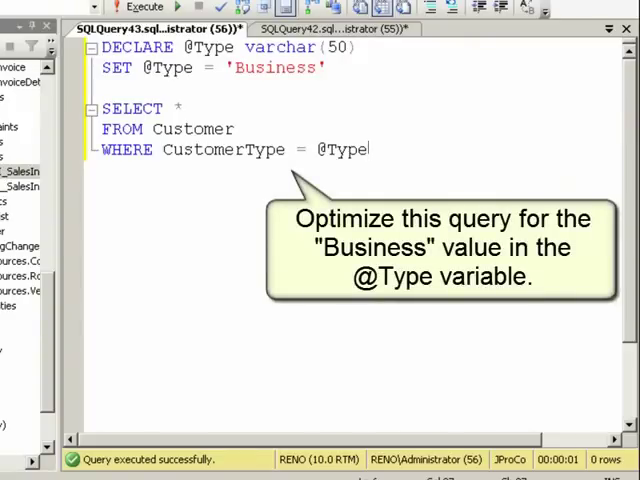
text(OPT)
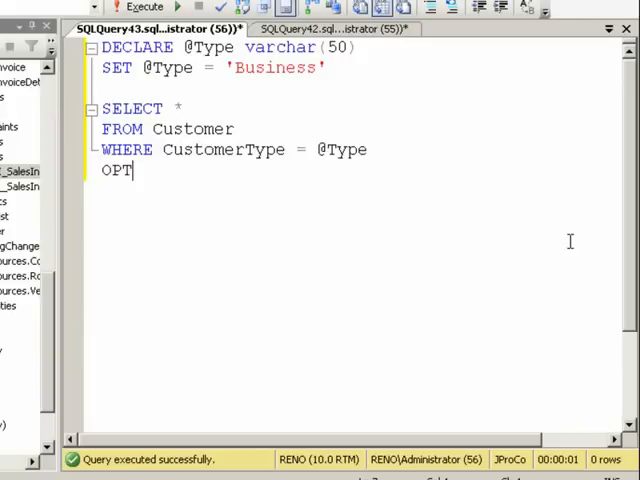
text(ION (Opti)
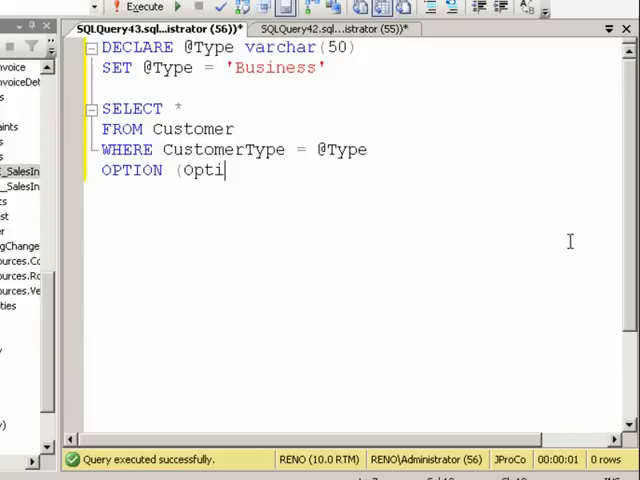
text(mize FOR (@Type = 'Business')))
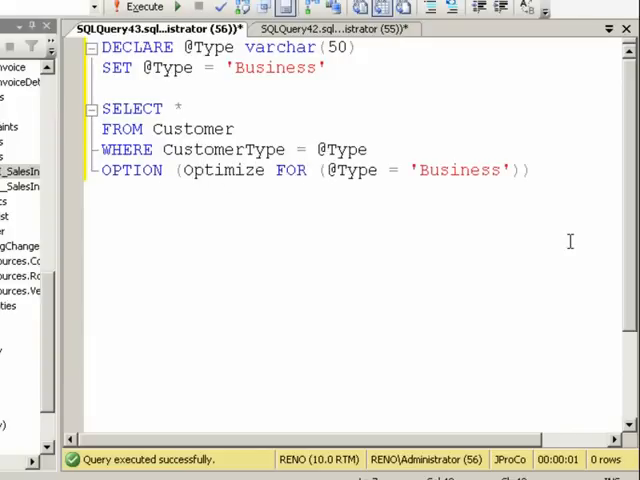
click(140, 9)
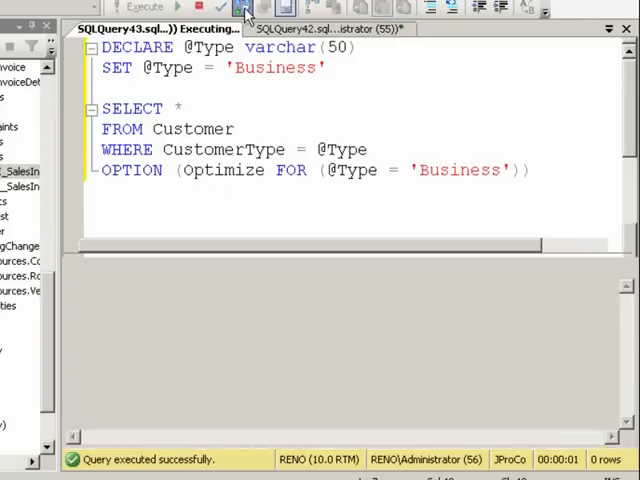